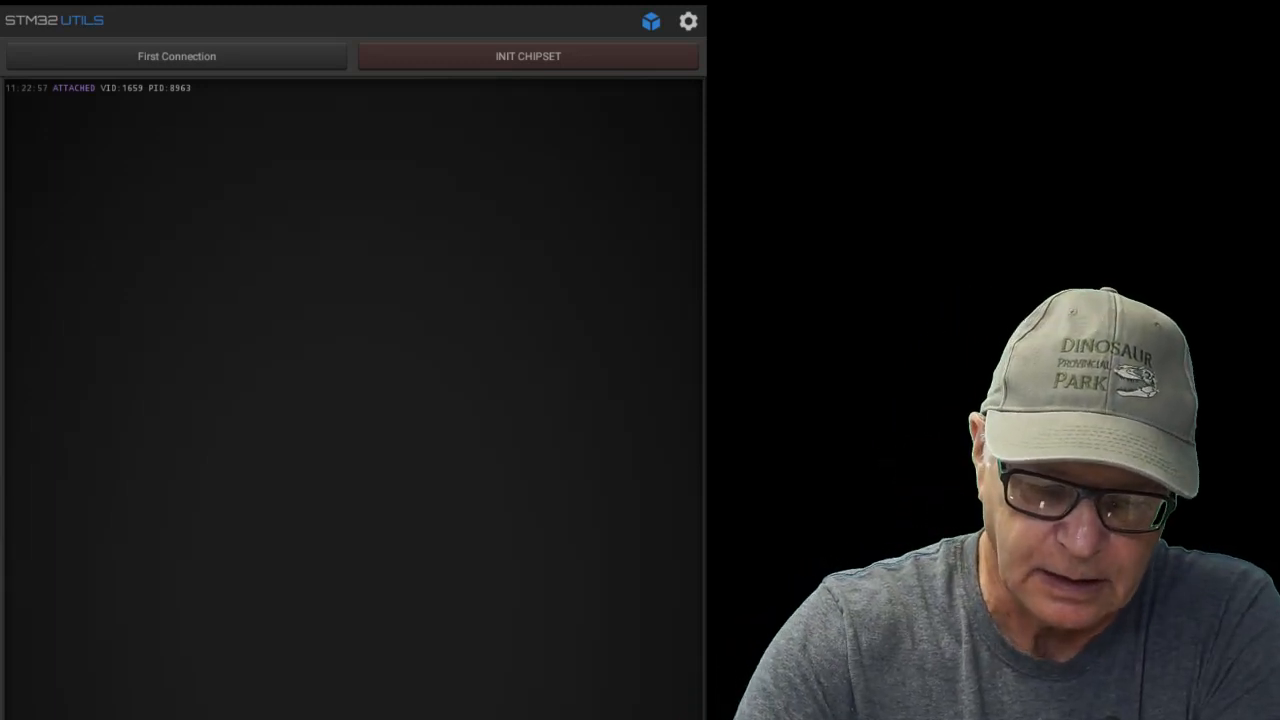
- Initialise the connected Blue Pill chipset so its chip and option-byte details are read
click(528, 56)
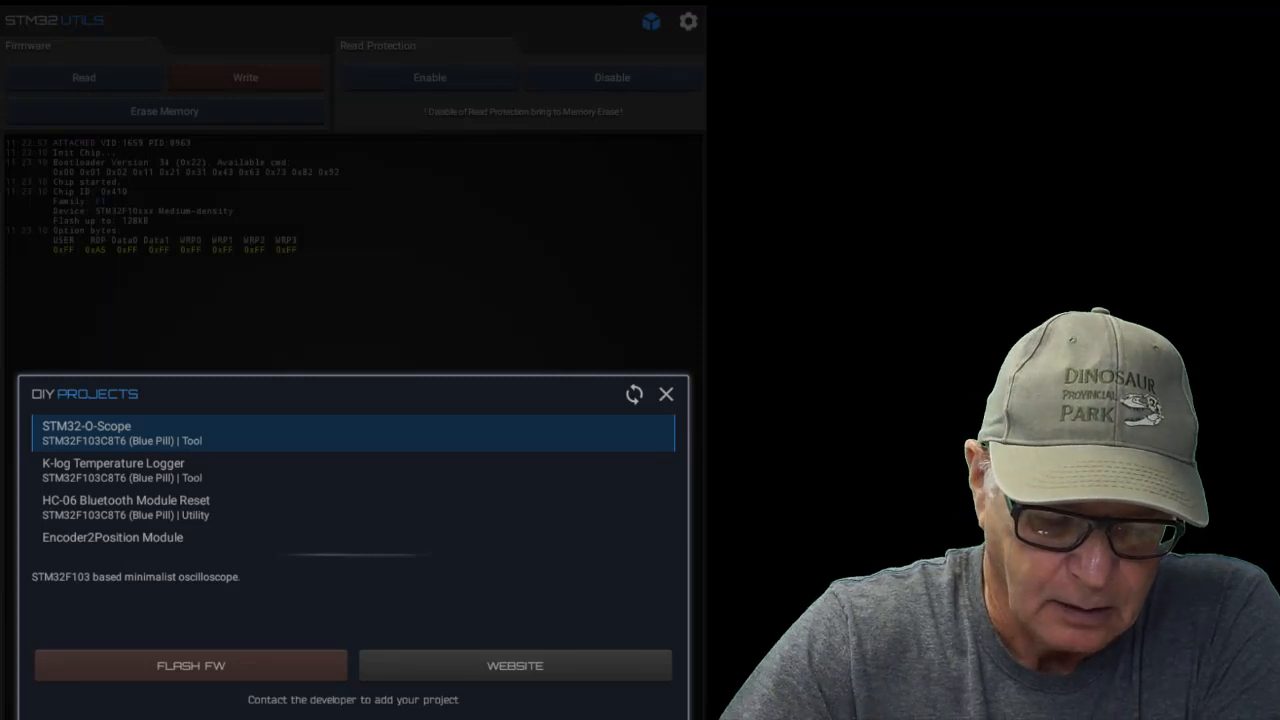
- Select HS10X Oscilloscope v5 in the DIY Projects list and flash its firmware to the board
scroll(down, 3)
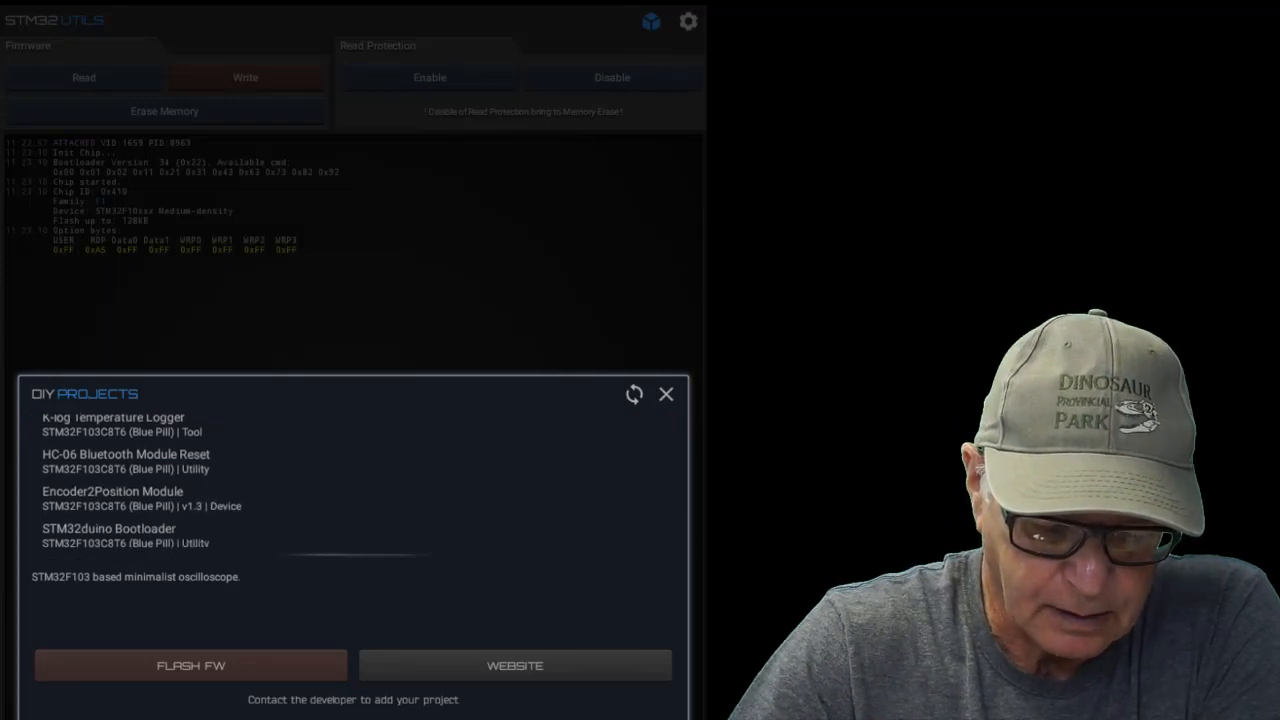
scroll(down, 3)
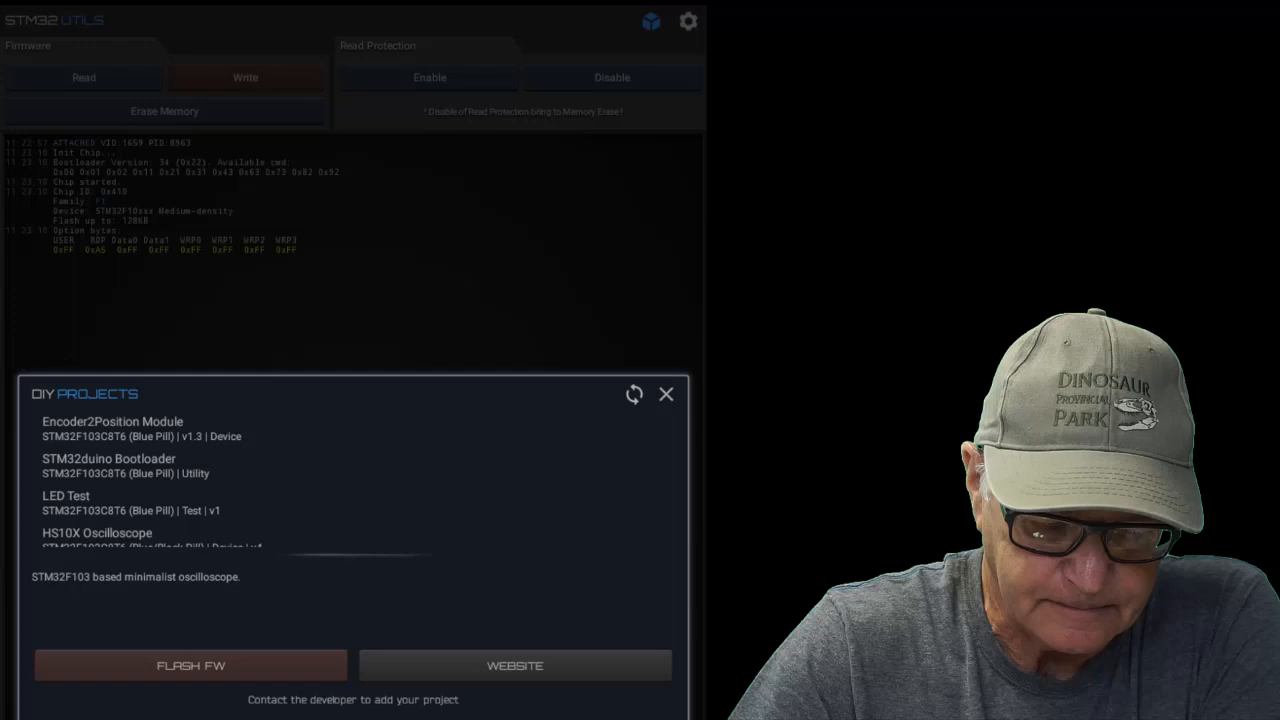
scroll(down, 3)
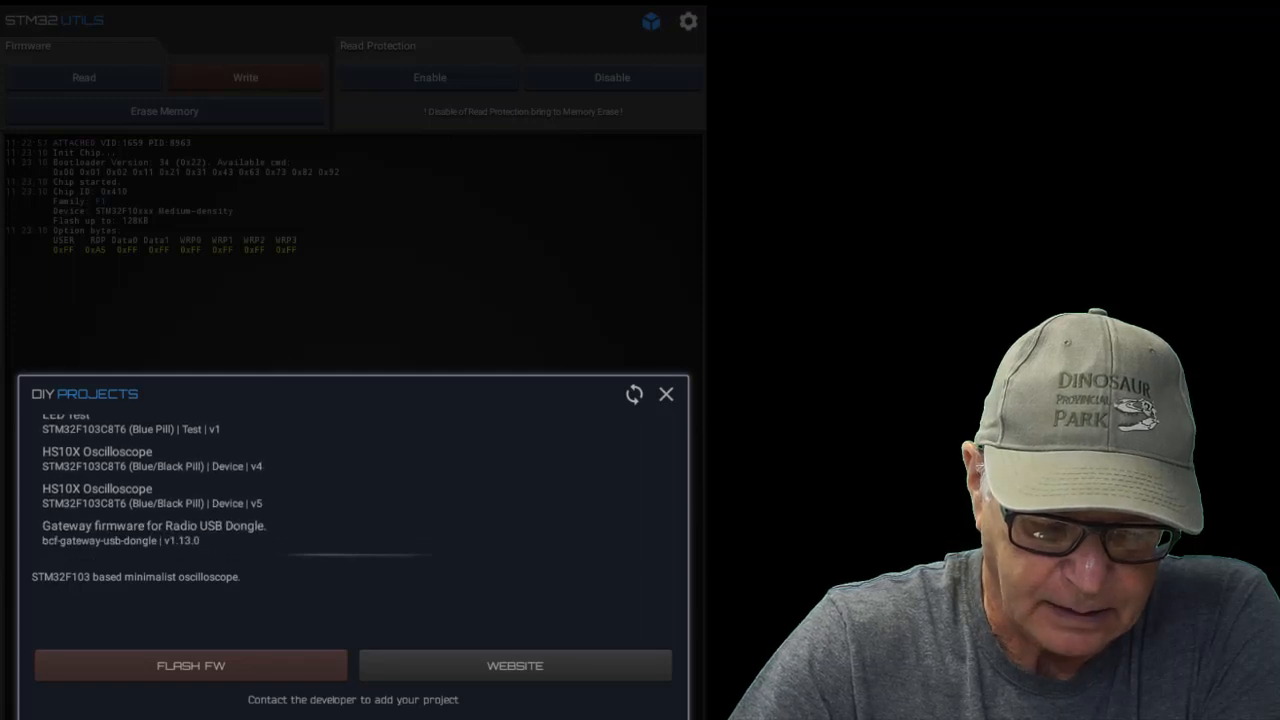
scroll(down, 3)
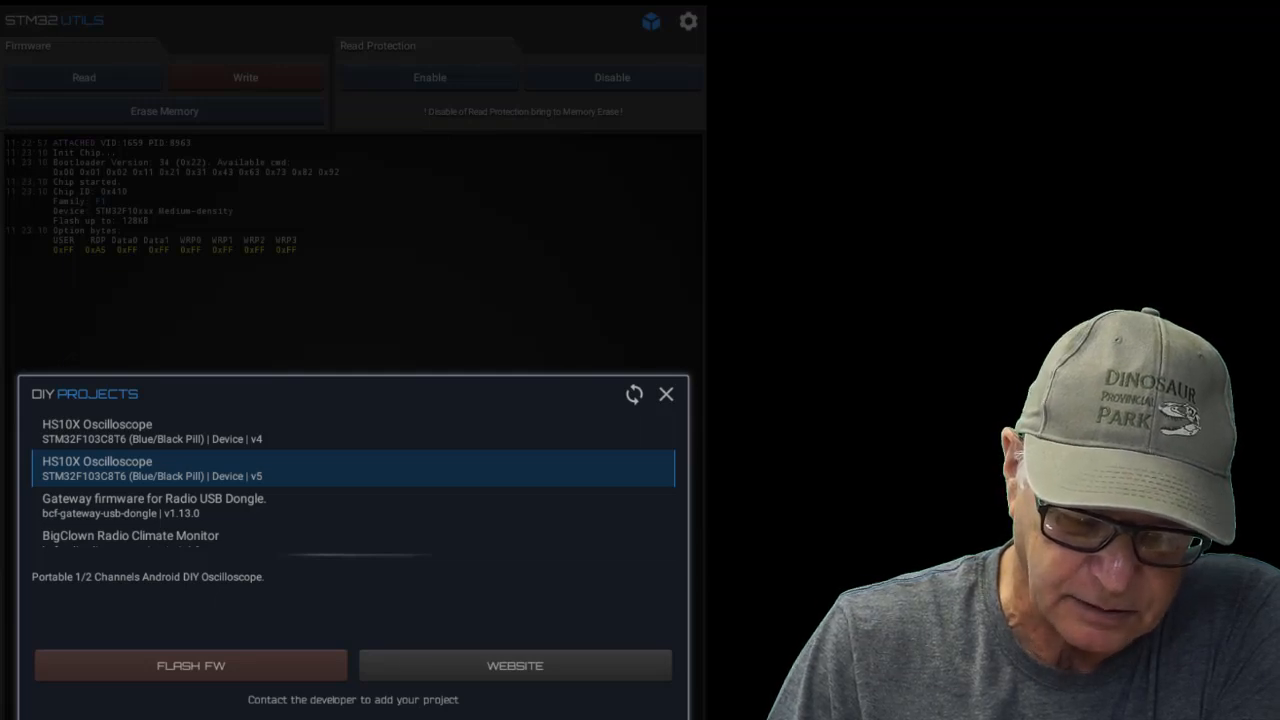
click(190, 664)
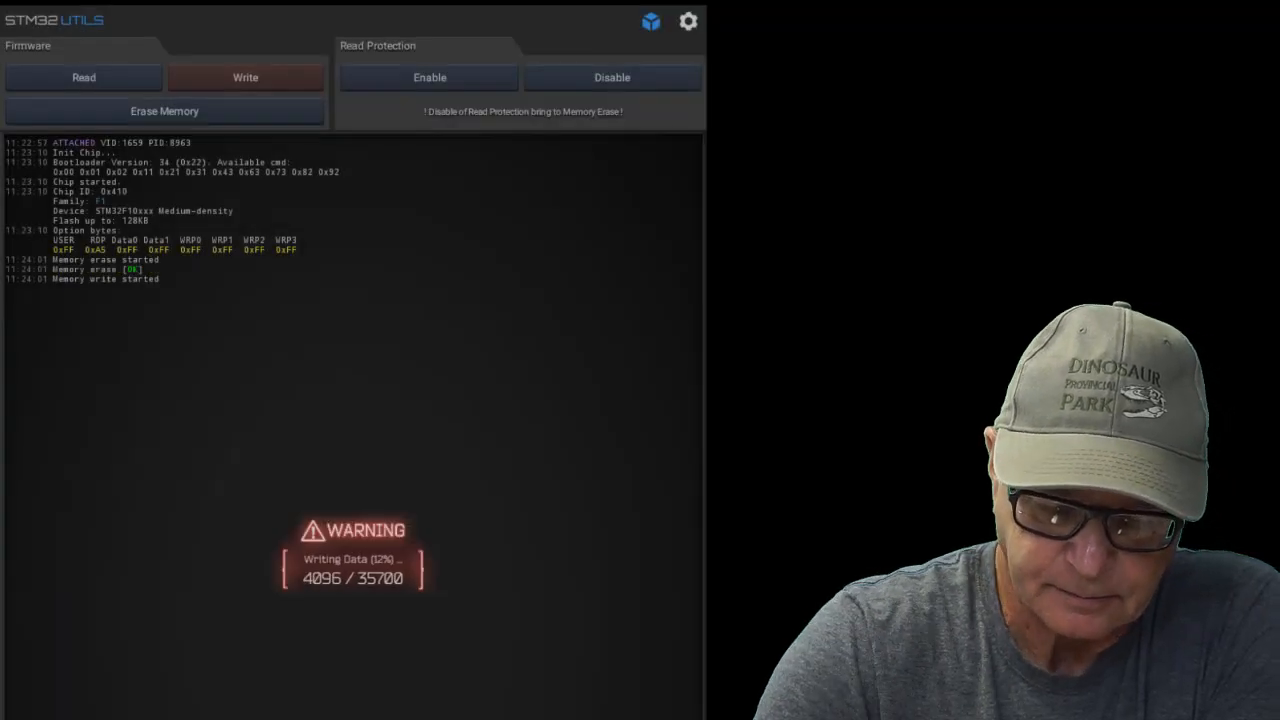